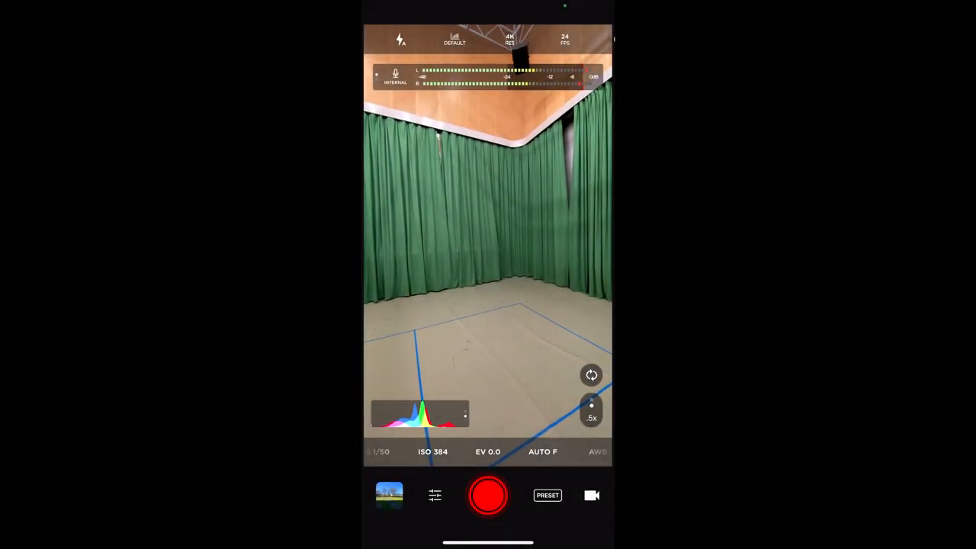
Step: Switch to photo capture and select the Light Trails long-exposure mode
{"action": "left_click", "coordinate": [547, 495]}
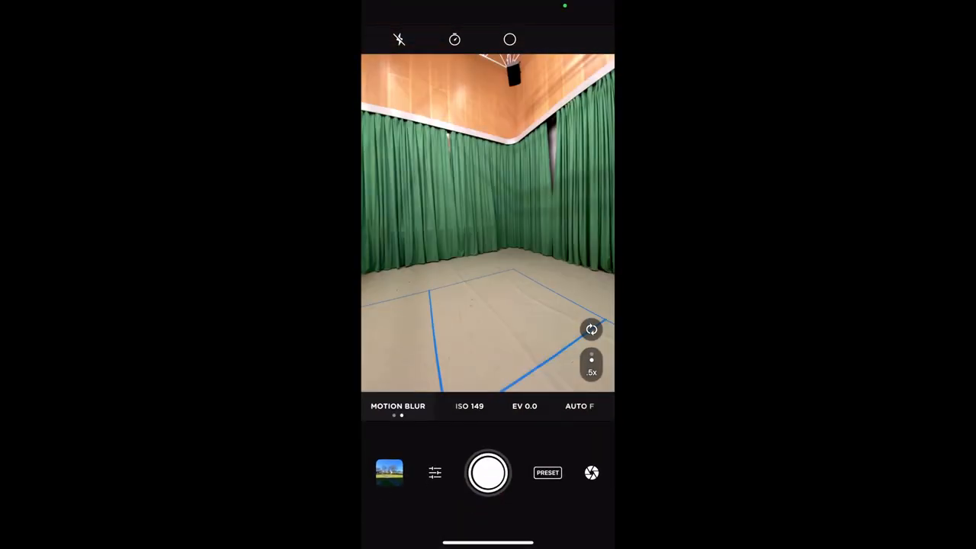
{"action": "scroll", "scroll_direction": "left", "scroll_amount": 3}
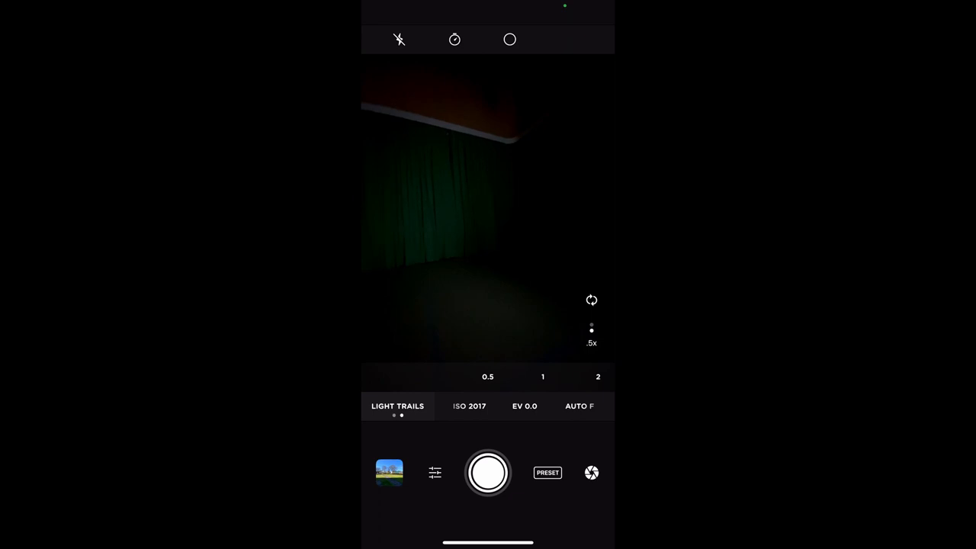
Step: Shoot a torch-scribble Light Trails photo and view it in the camera roll
{"action": "left_click", "coordinate": [488, 472]}
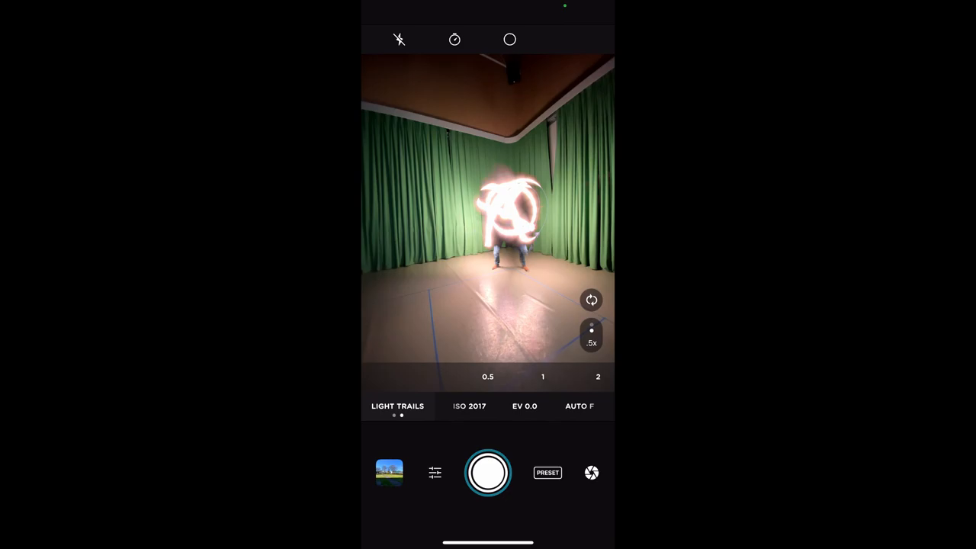
{"action": "left_click", "coordinate": [389, 472]}
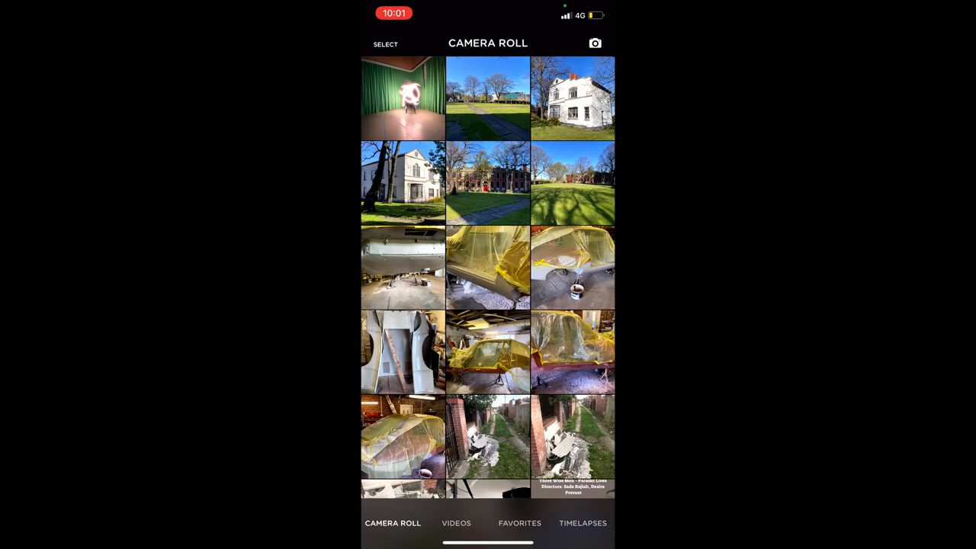
{"action": "left_click", "coordinate": [402, 98]}
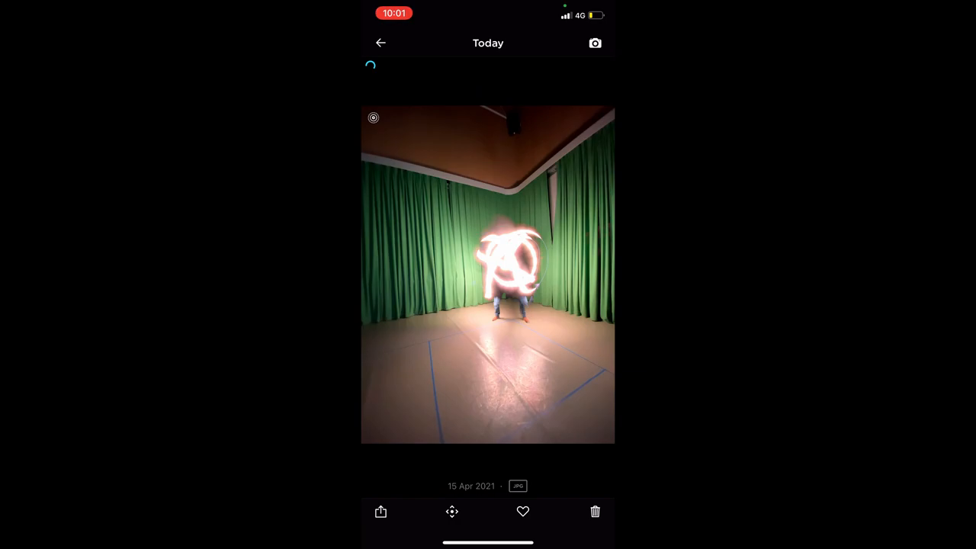
{"action": "left_click", "coordinate": [380, 42]}
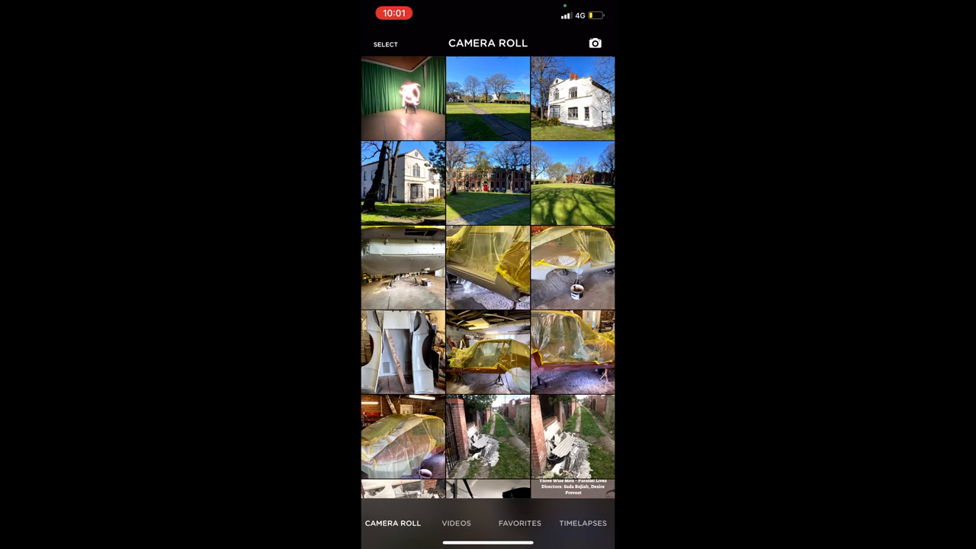
Step: Back at the viewfinder, shoot a Light Trails exposure of the written scribble
{"action": "left_click", "coordinate": [595, 42]}
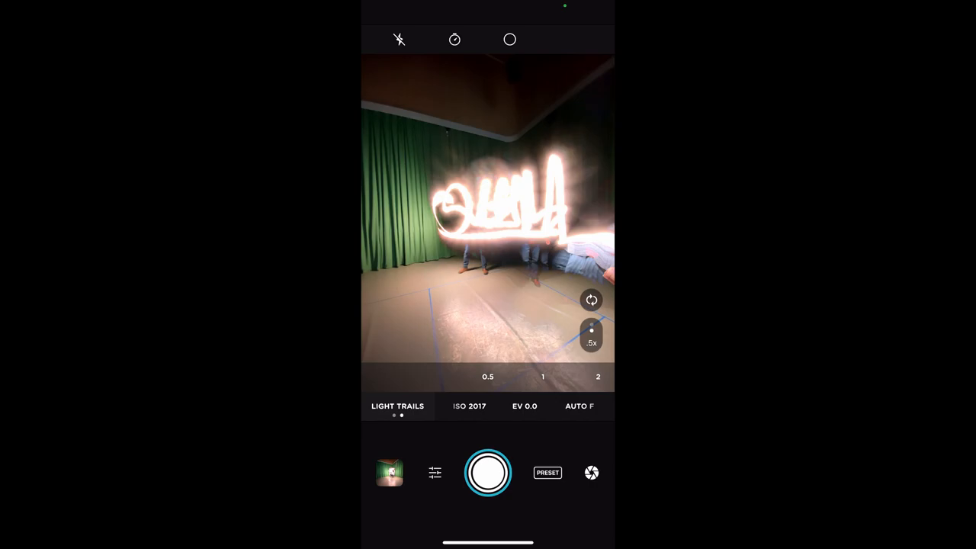
{"action": "left_click", "coordinate": [488, 472]}
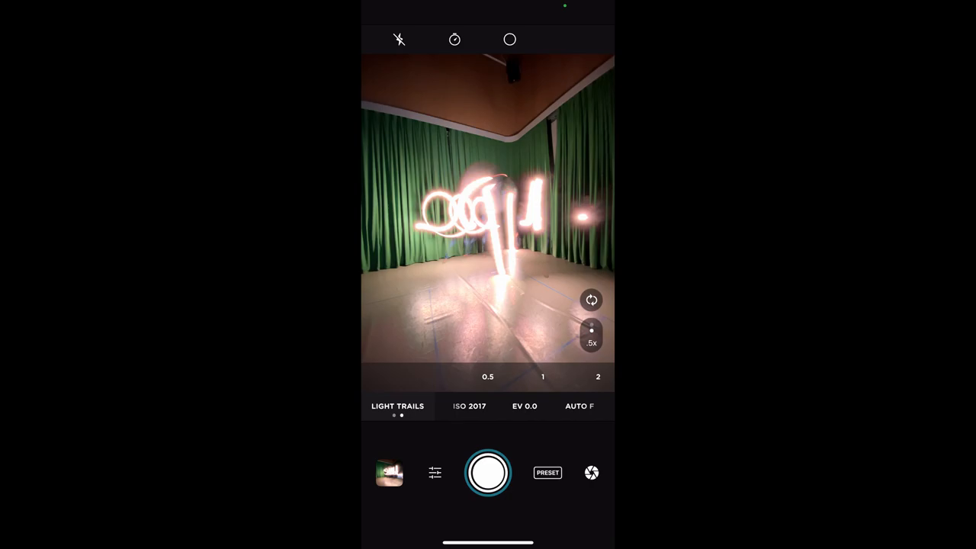
Step: Review the studio light-trail shots in the gallery, then return to the viewfinder
{"action": "left_click", "coordinate": [389, 472]}
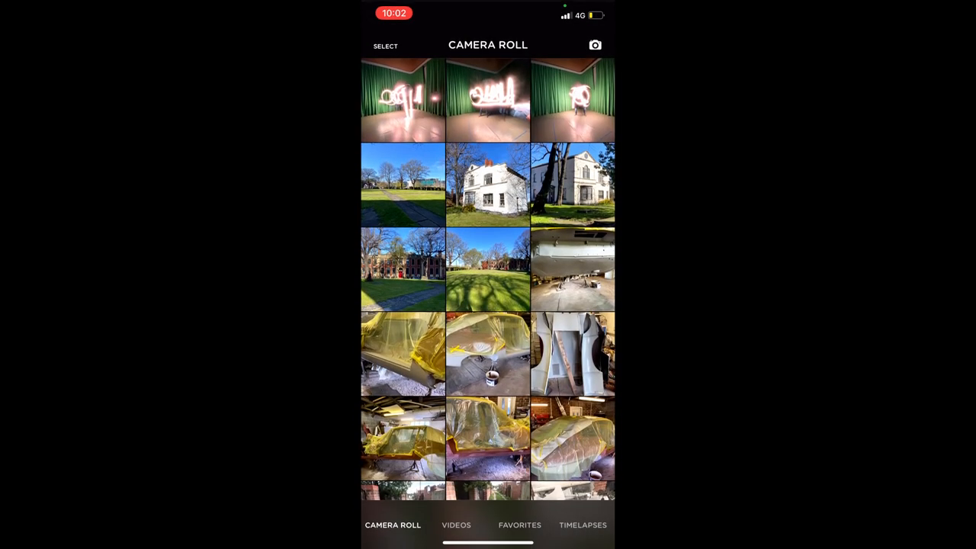
{"action": "left_click", "coordinate": [402, 100]}
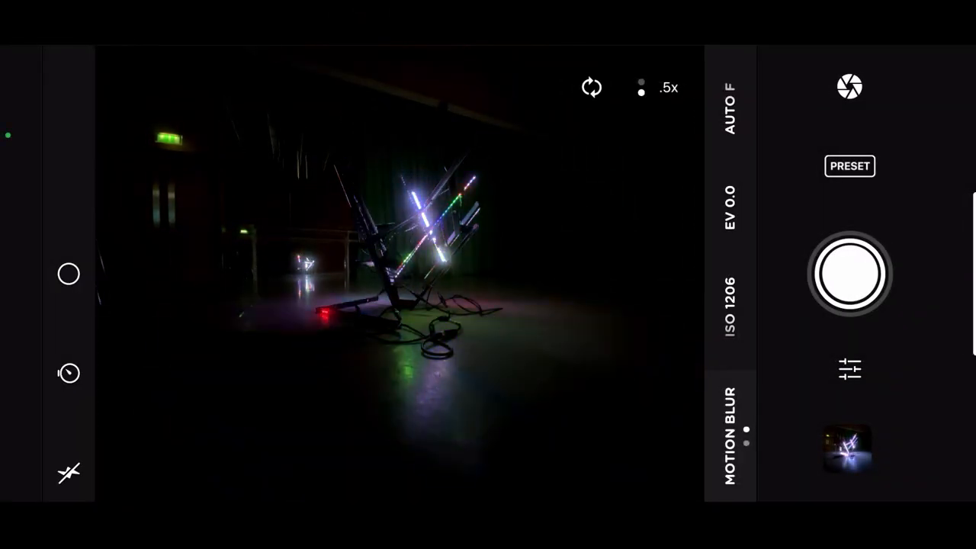
Step: Select Light Trails and capture a long exposure of the LED installation
{"action": "left_click", "coordinate": [416, 240]}
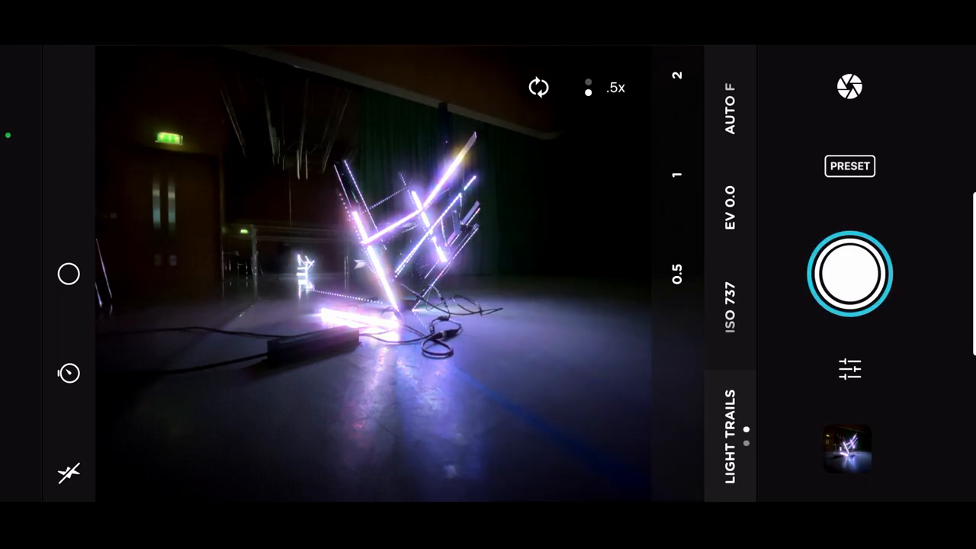
{"action": "left_click", "coordinate": [849, 274]}
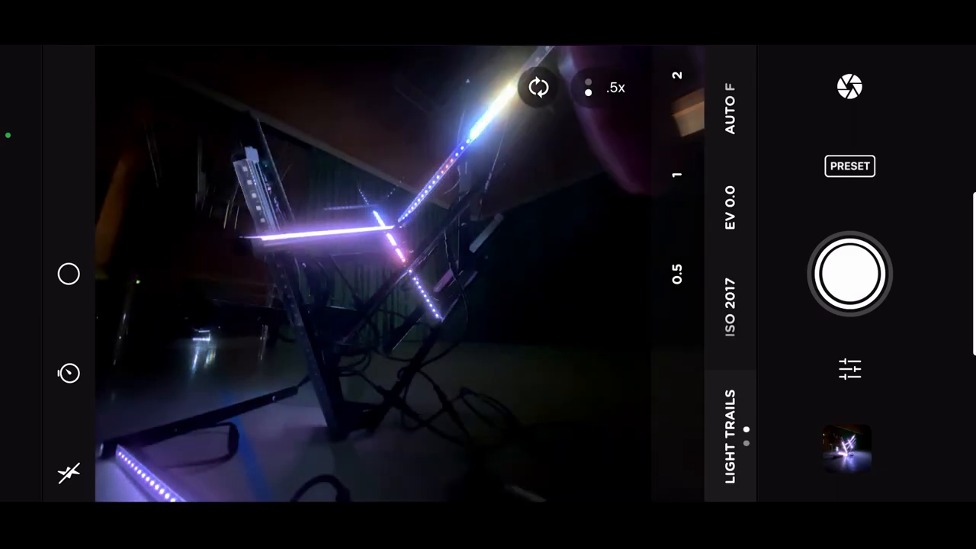
Step: Shoot two close-up Light Trails exposures of the colourful LED bars
{"action": "left_click", "coordinate": [849, 274]}
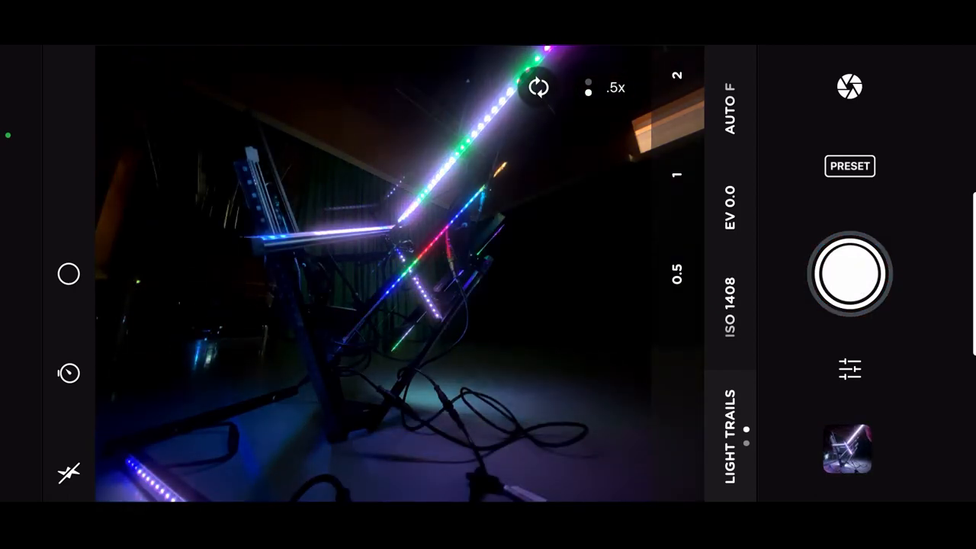
{"action": "left_click", "coordinate": [849, 273]}
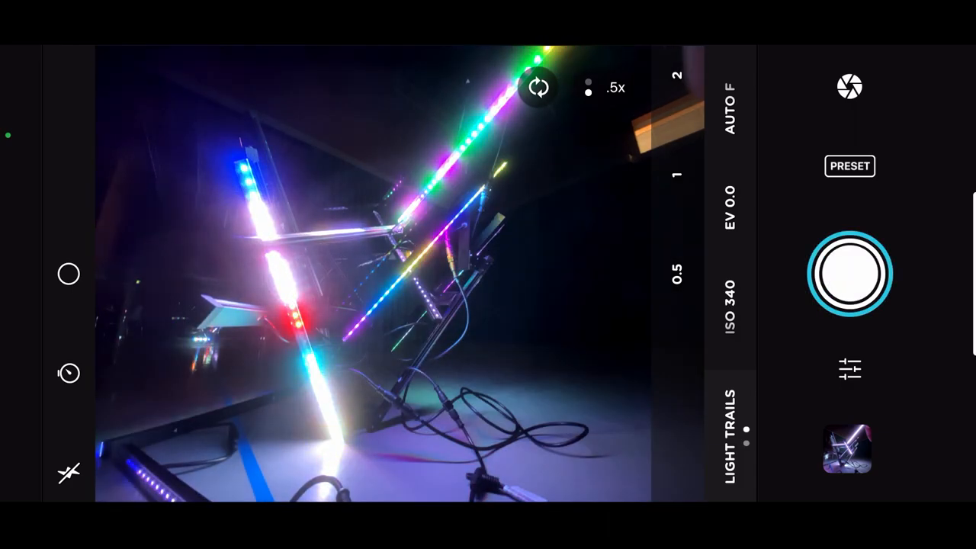